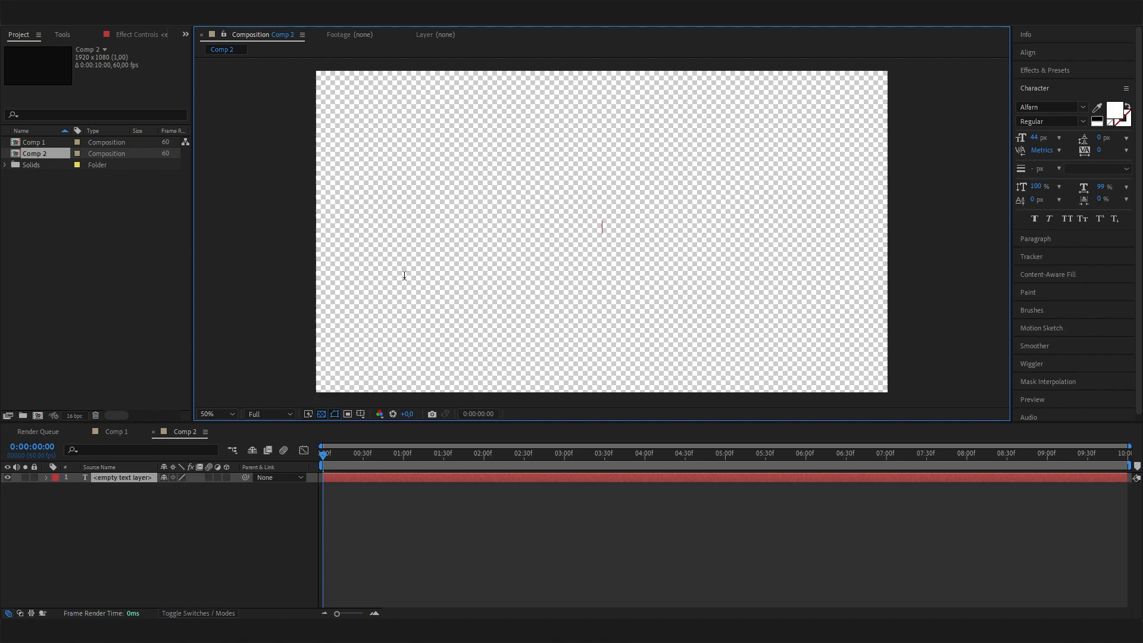
Step: Type 'TEXT' into the text layer and add a new black solid as the background
type("TEXT")
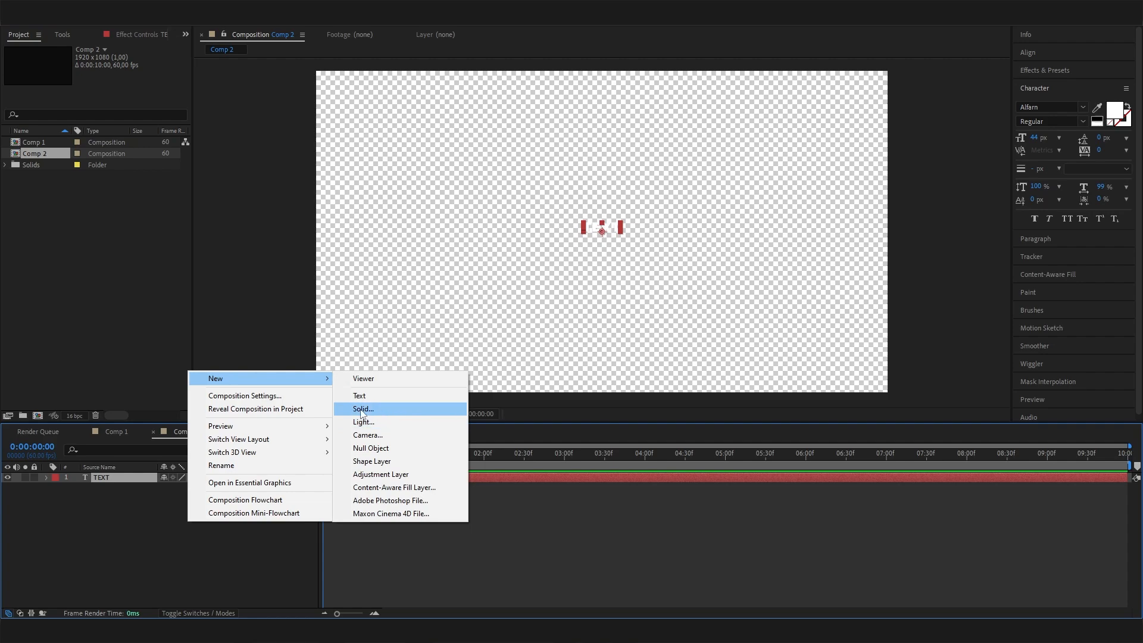
left_click(363, 409)
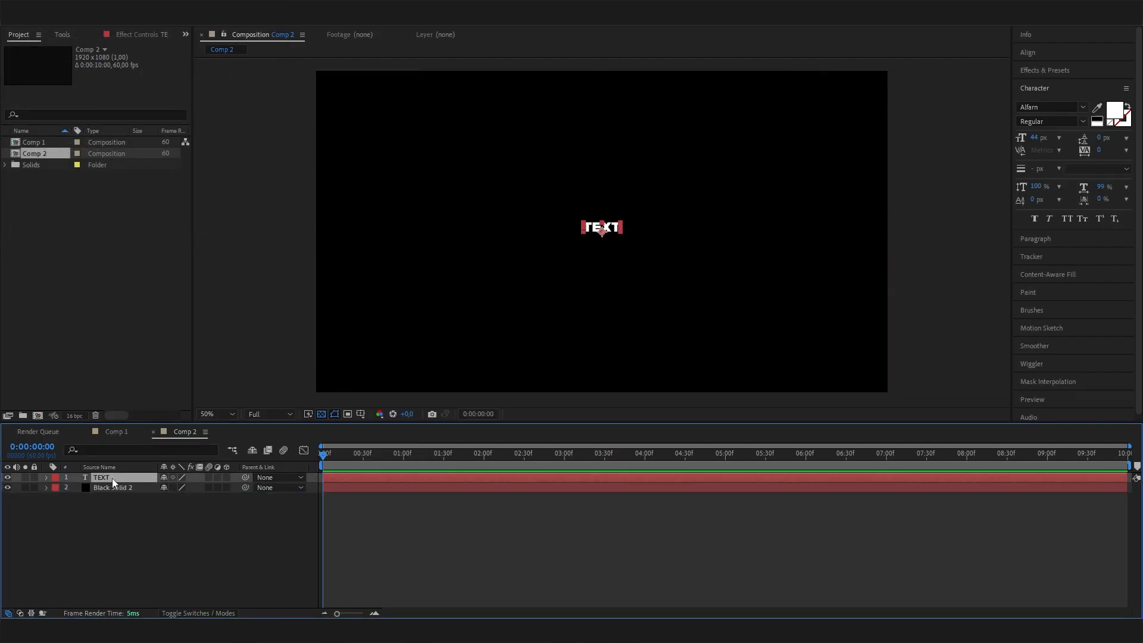
Step: Scale the TEXT layer to about 586% and center it in Comp 2 via Align
left_click(47, 477)
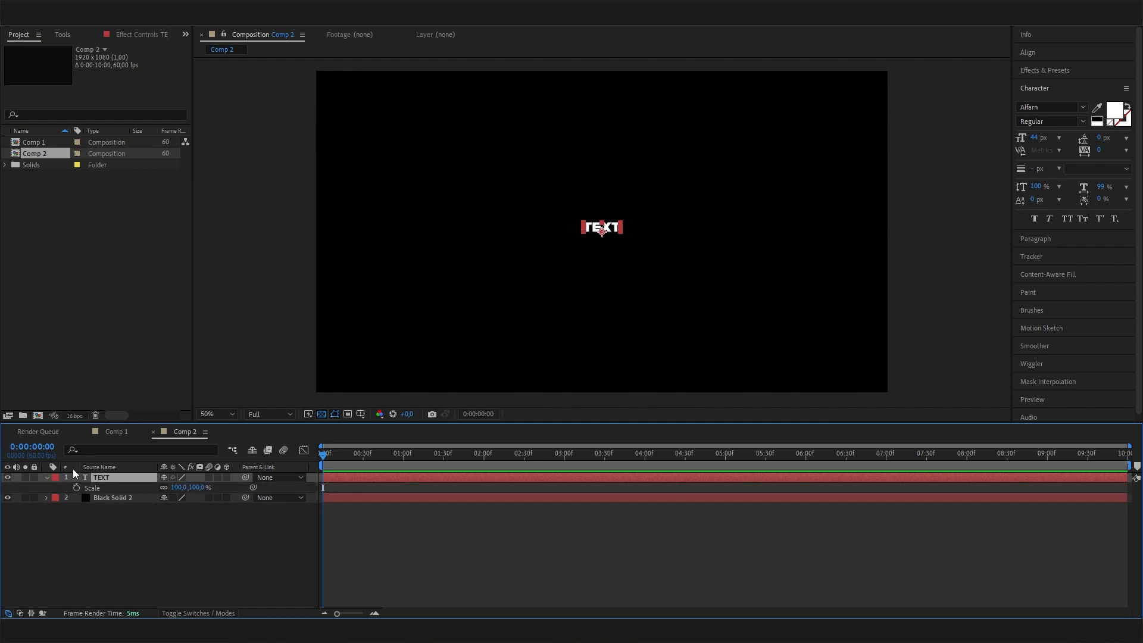
left_click_drag(602, 228, 602, 221)
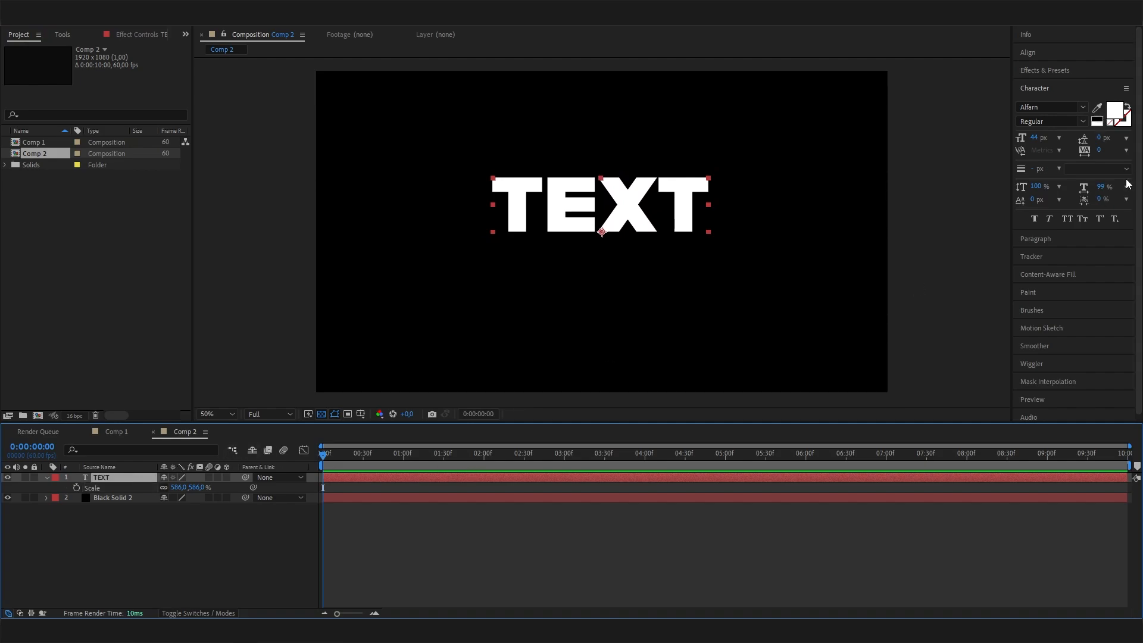
left_click(1028, 52)
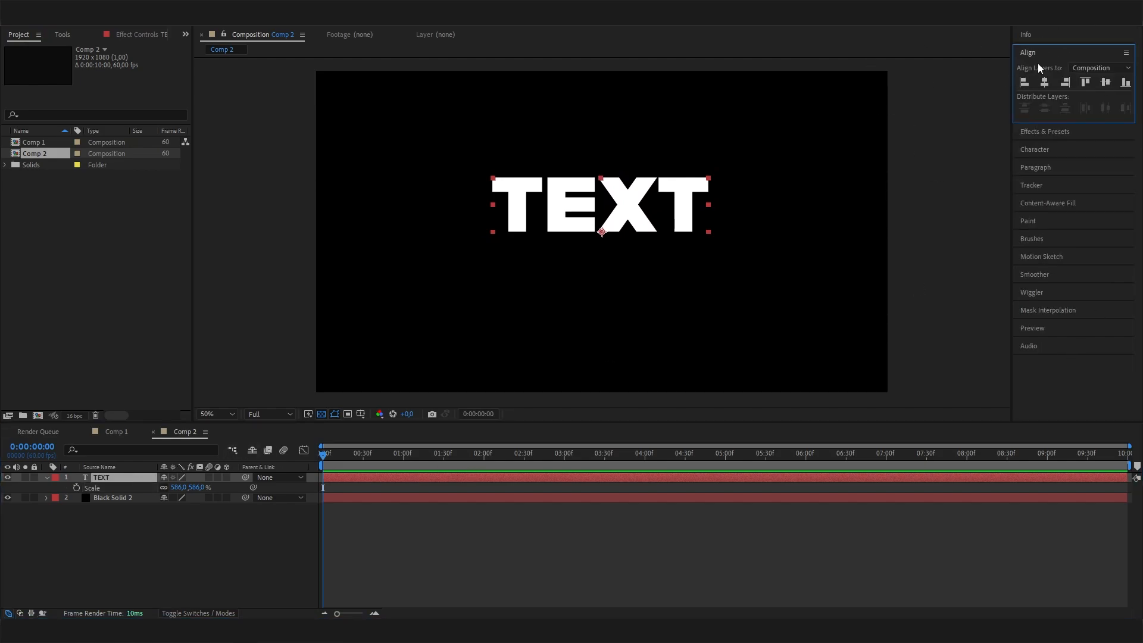
left_click(1103, 83)
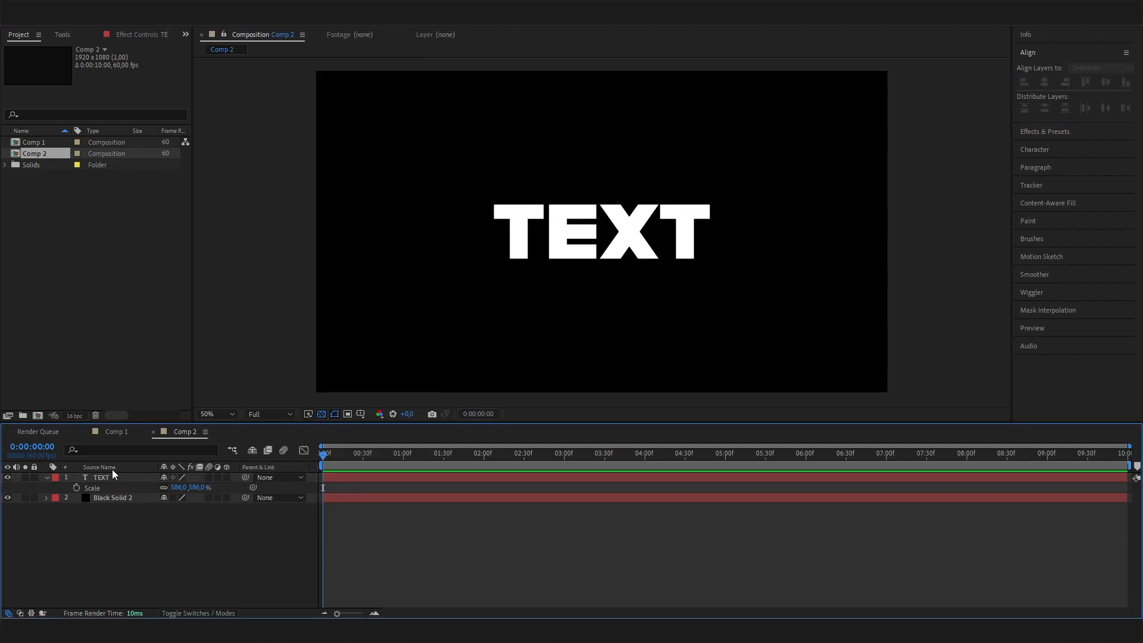
Step: Search Effects & Presets, trying 'sunb' first, then 'light' to find CC Light Burst 2.5
left_click(103, 478)
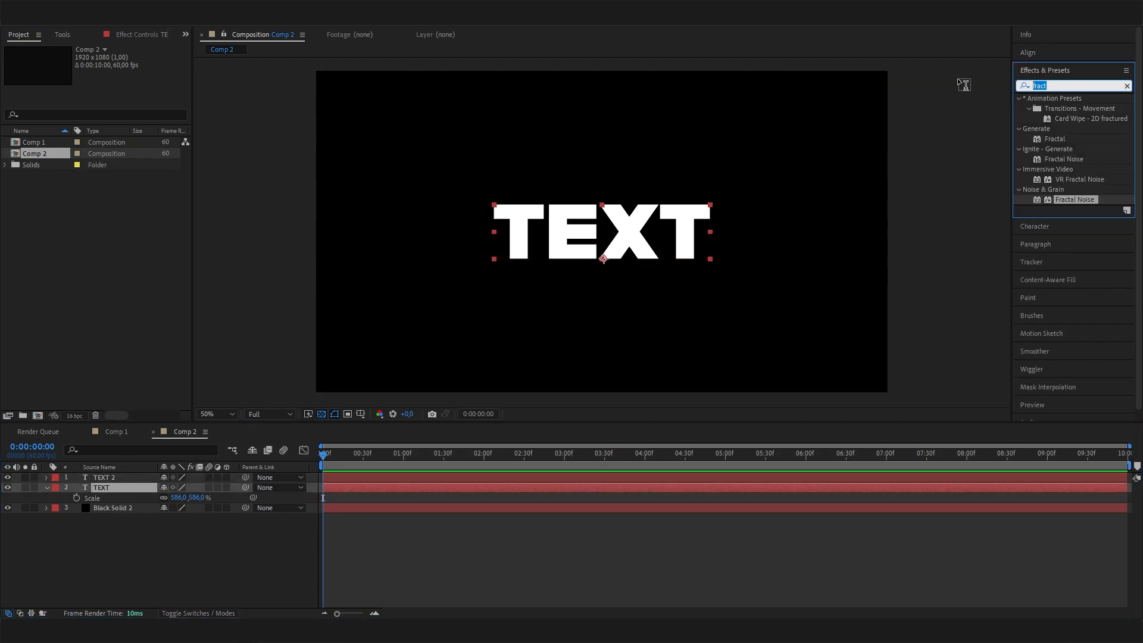
type("sunb")
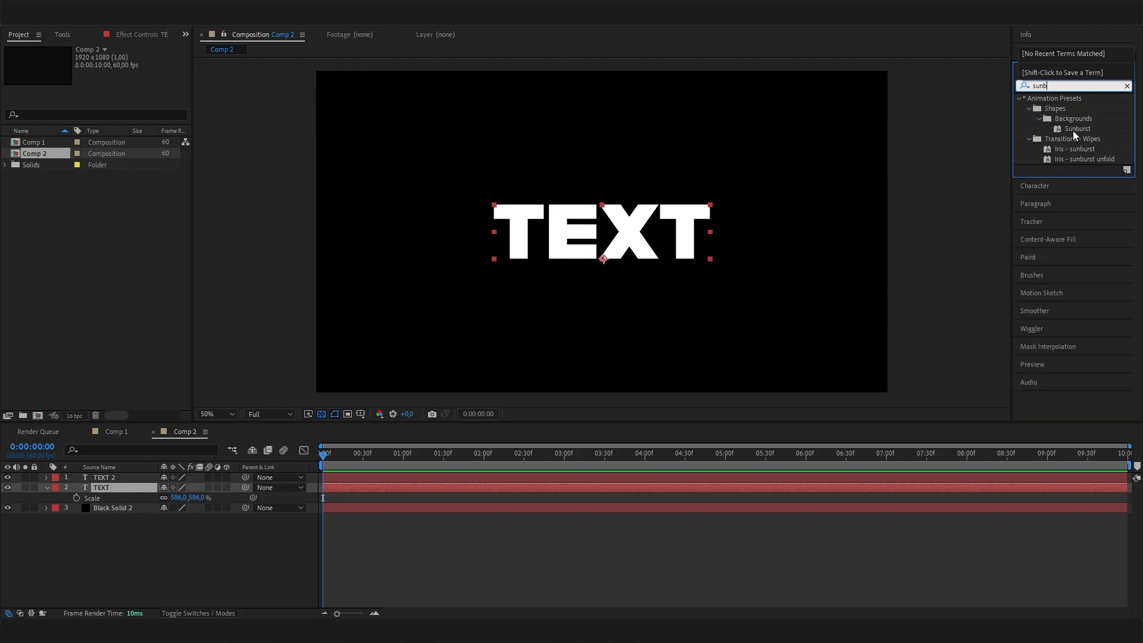
left_click(1079, 128)
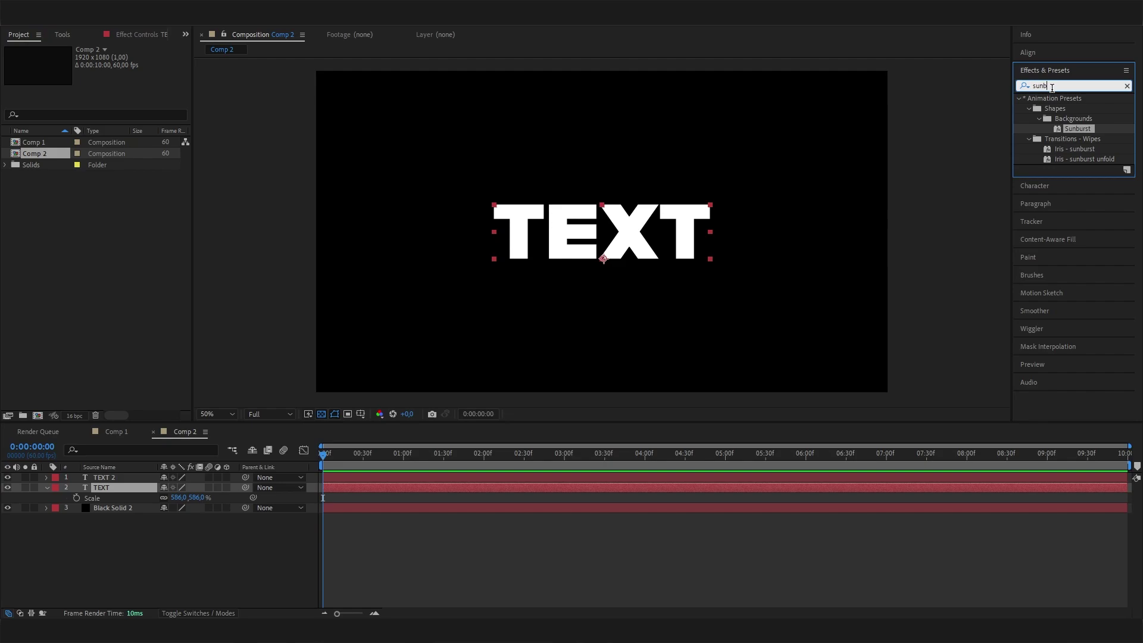
left_click(1127, 85)
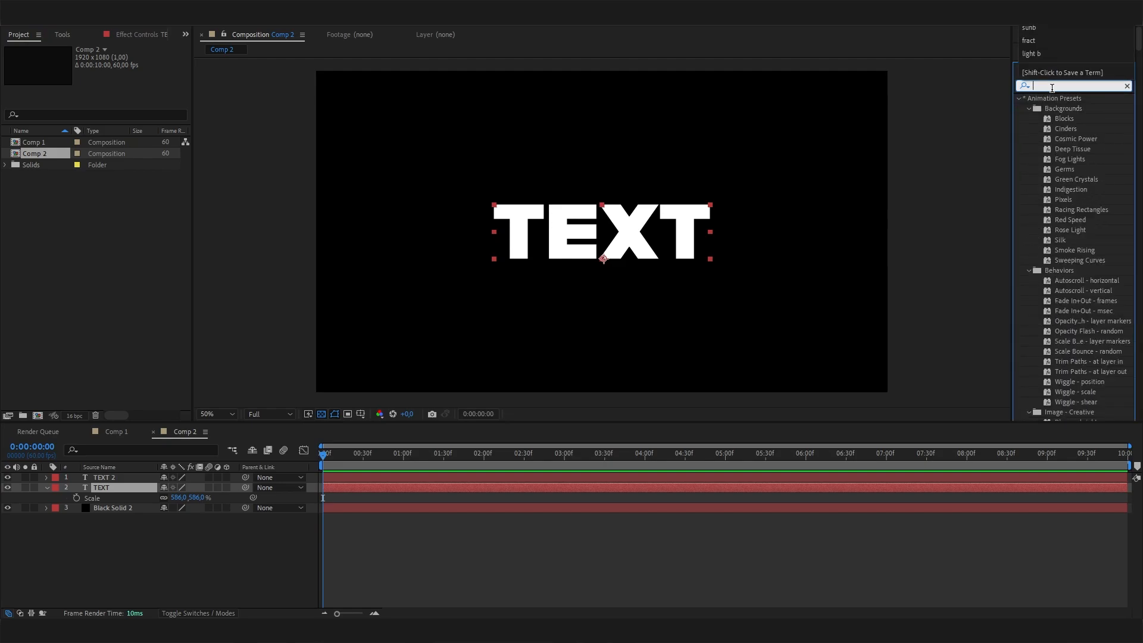
type("light")
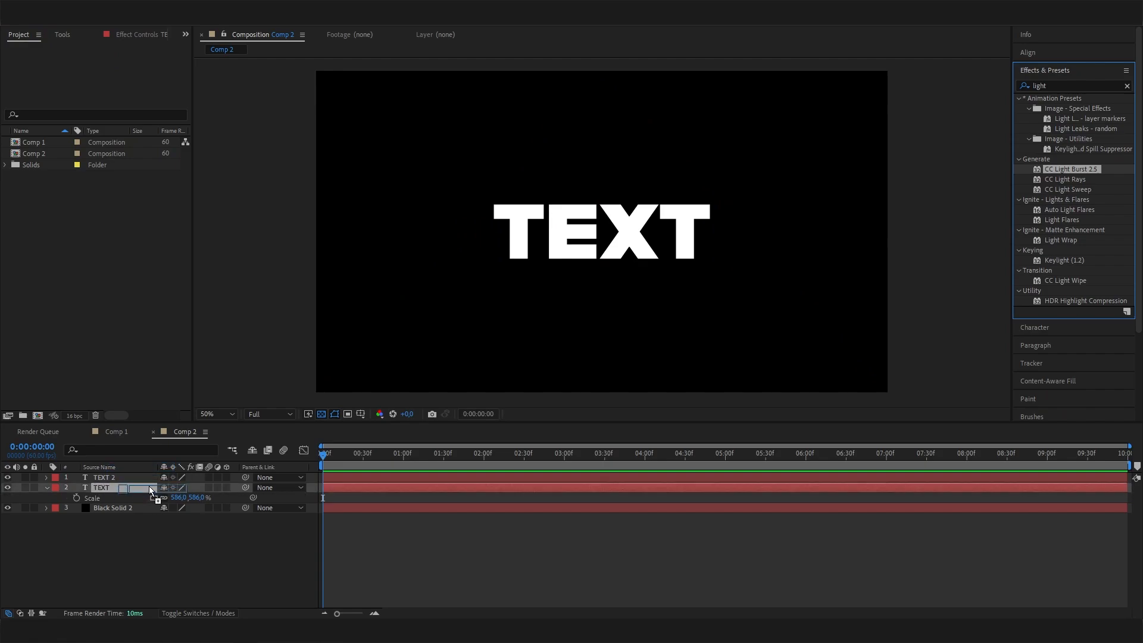
Step: Apply CC Light Burst 2.5 to TEXT and raise Ray Length to about 129
double_click(1072, 169)
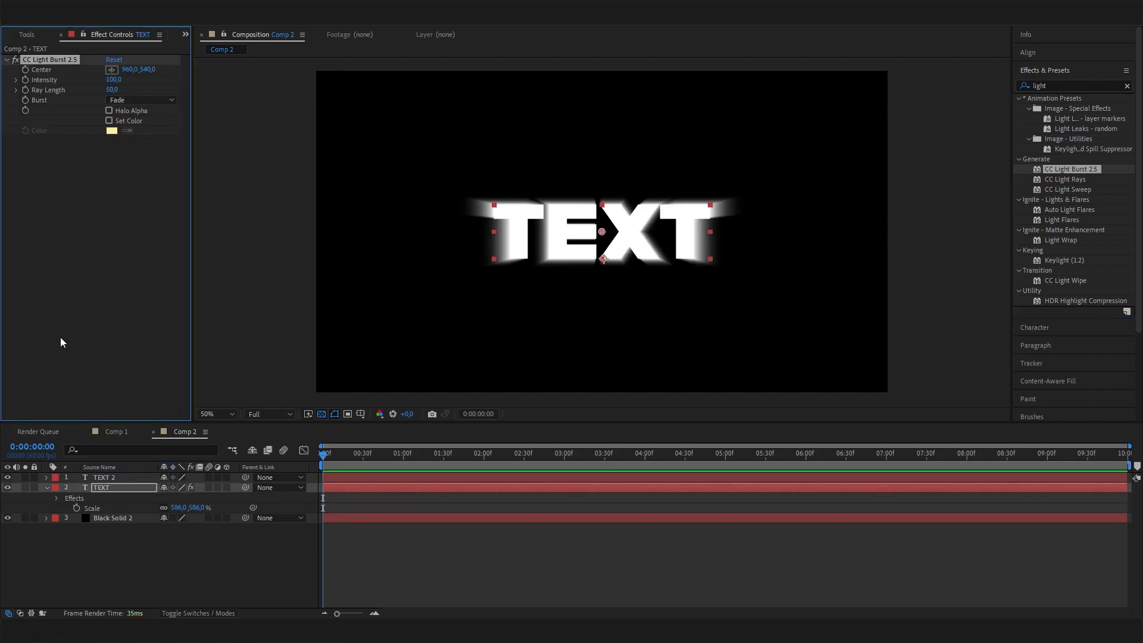
mouse_move(520, 229)
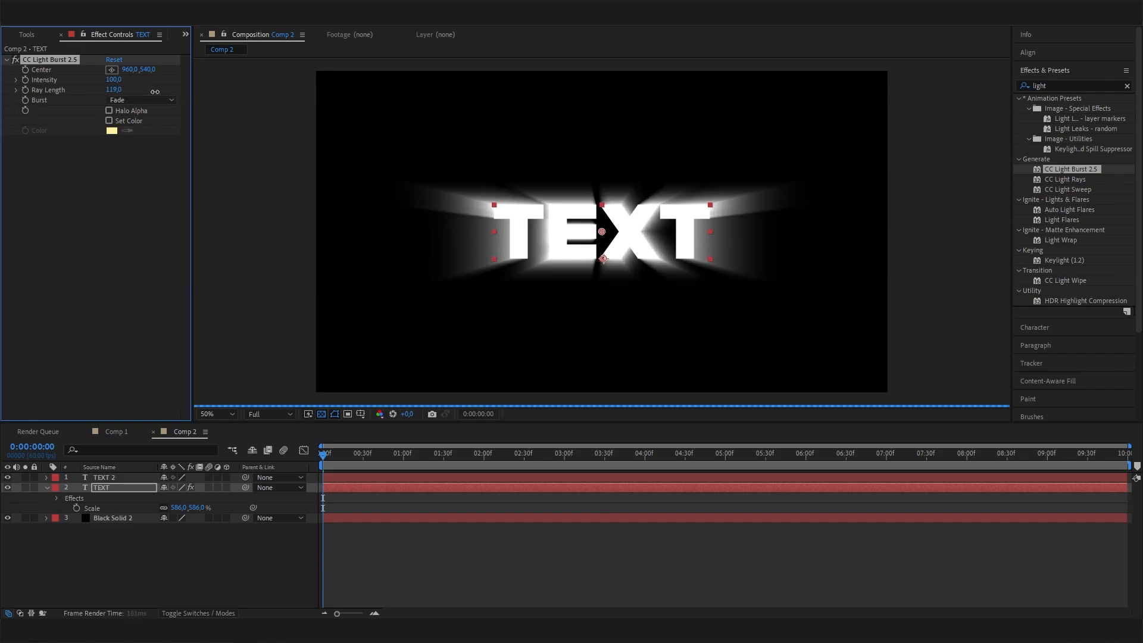
left_click_drag(113, 89, 120, 89)
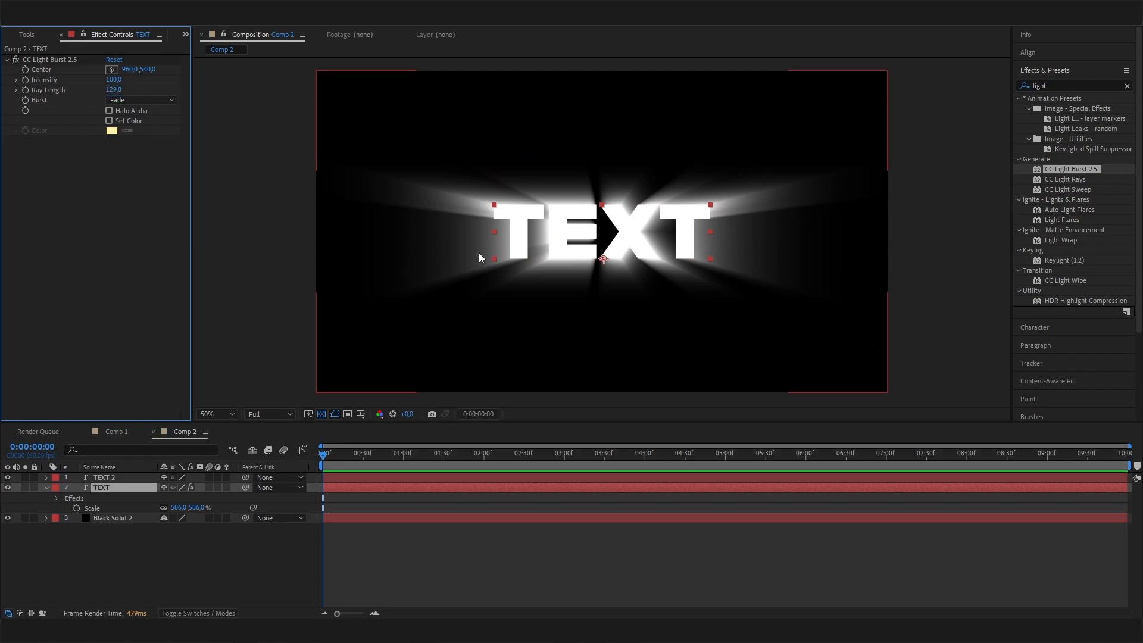
mouse_move(615, 187)
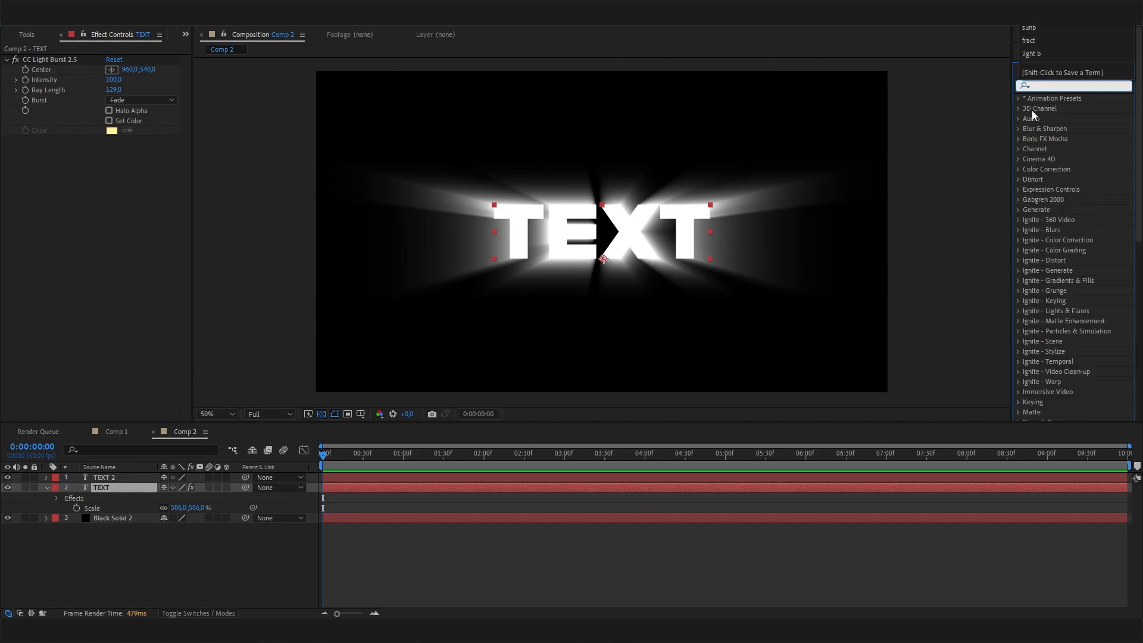
Step: Apply Optics Compensation to TEXT with FOV 115 and Reverse Lens Distortion, then search 'turb'
type("optic")
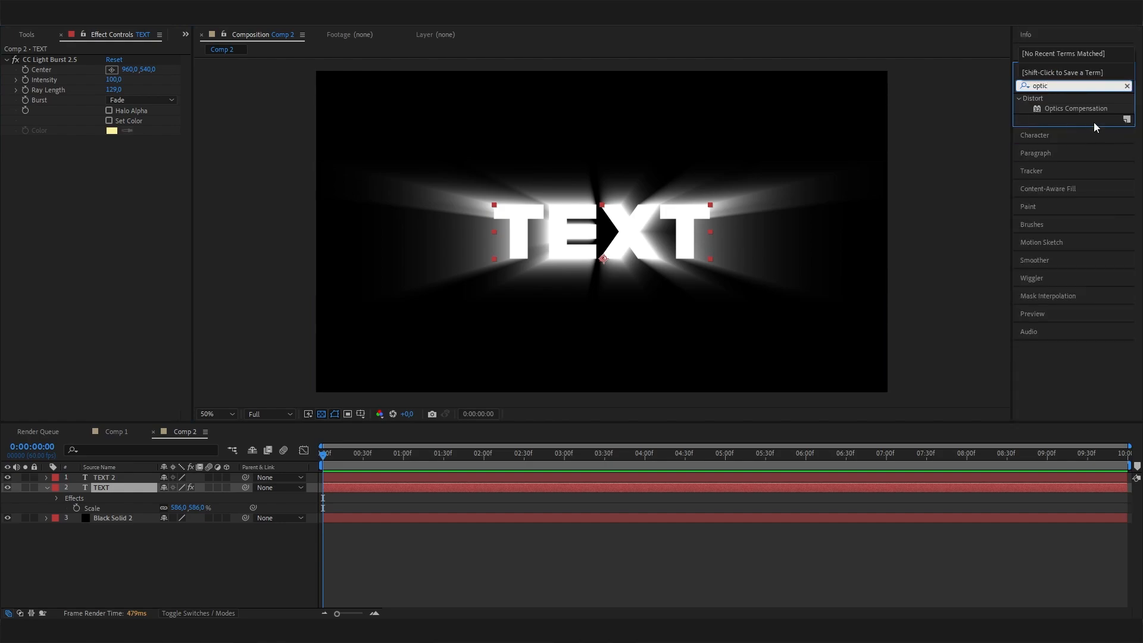
double_click(1076, 108)
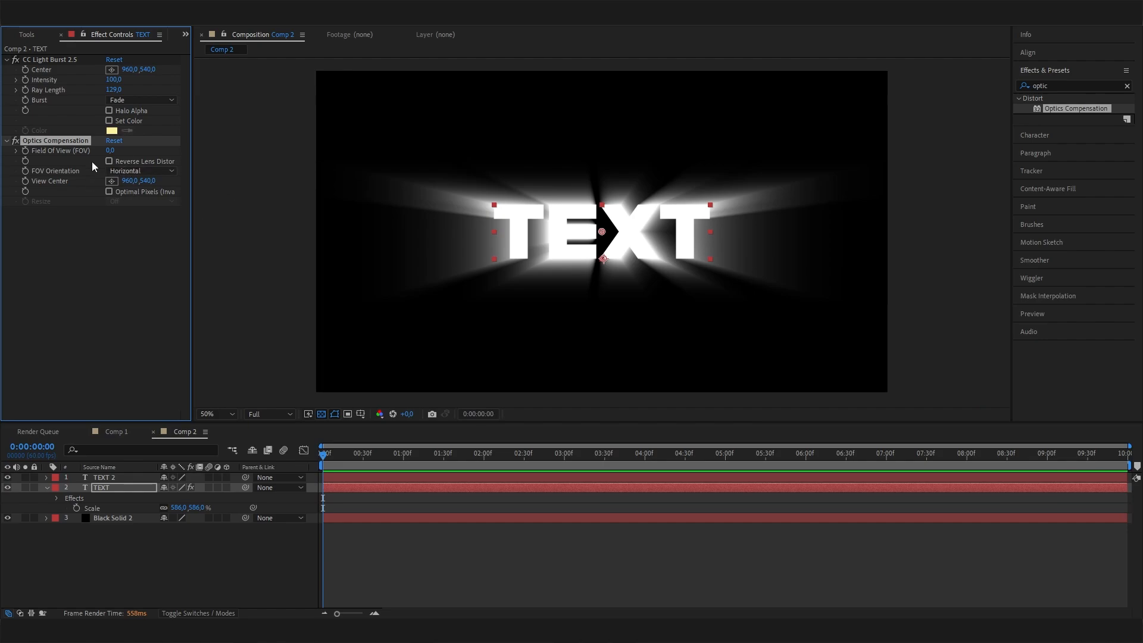
left_click(108, 161)
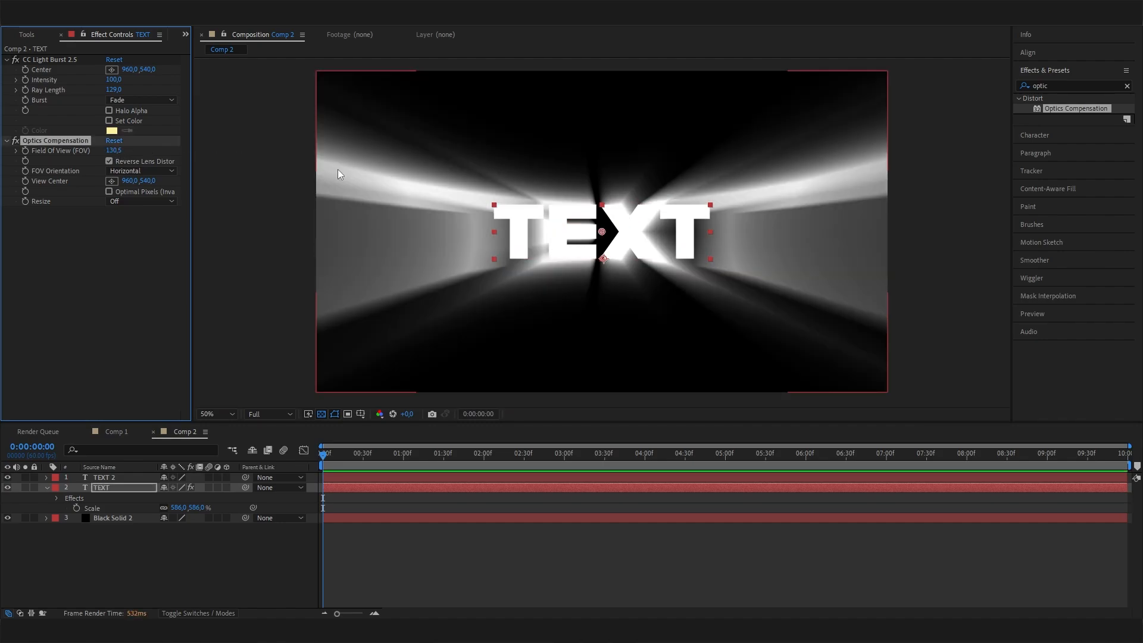
mouse_move(737, 236)
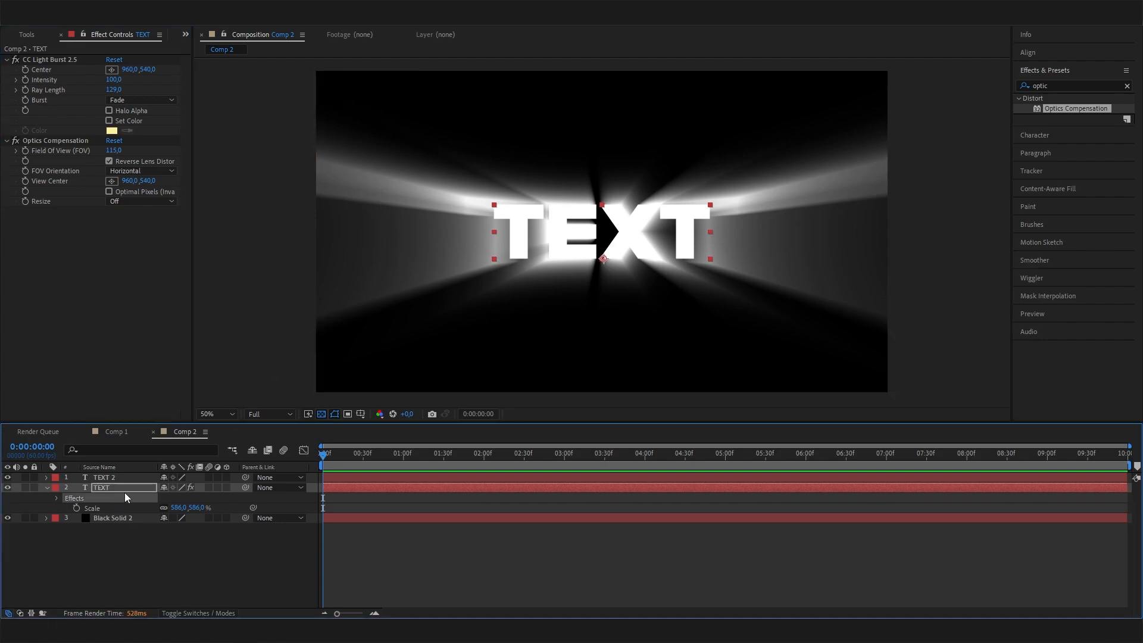
left_click(465, 453)
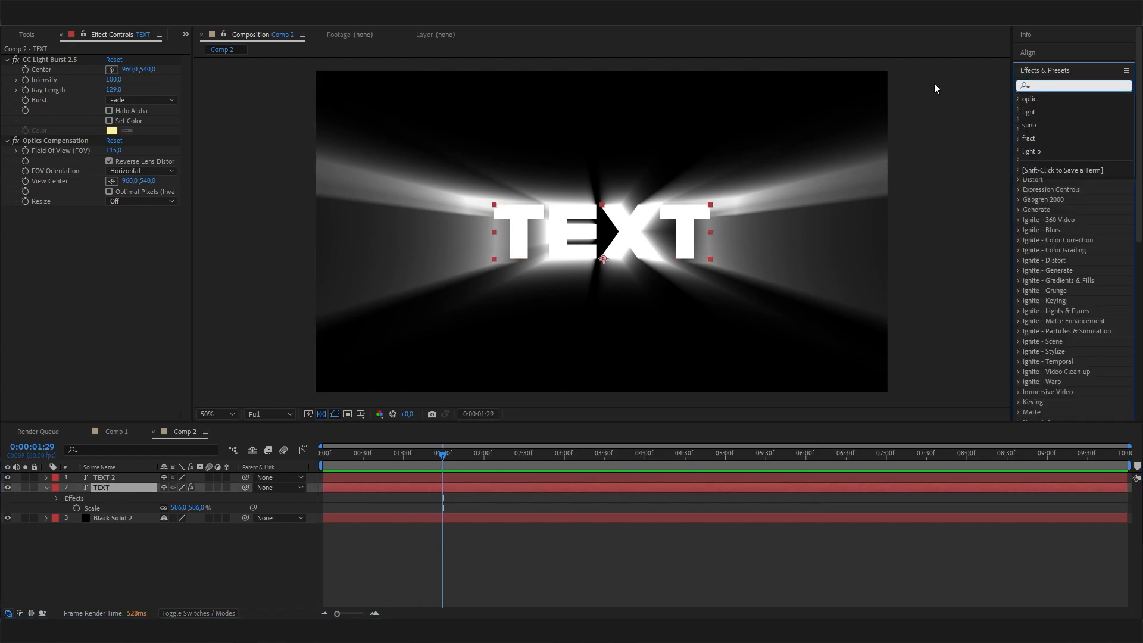
type("turb")
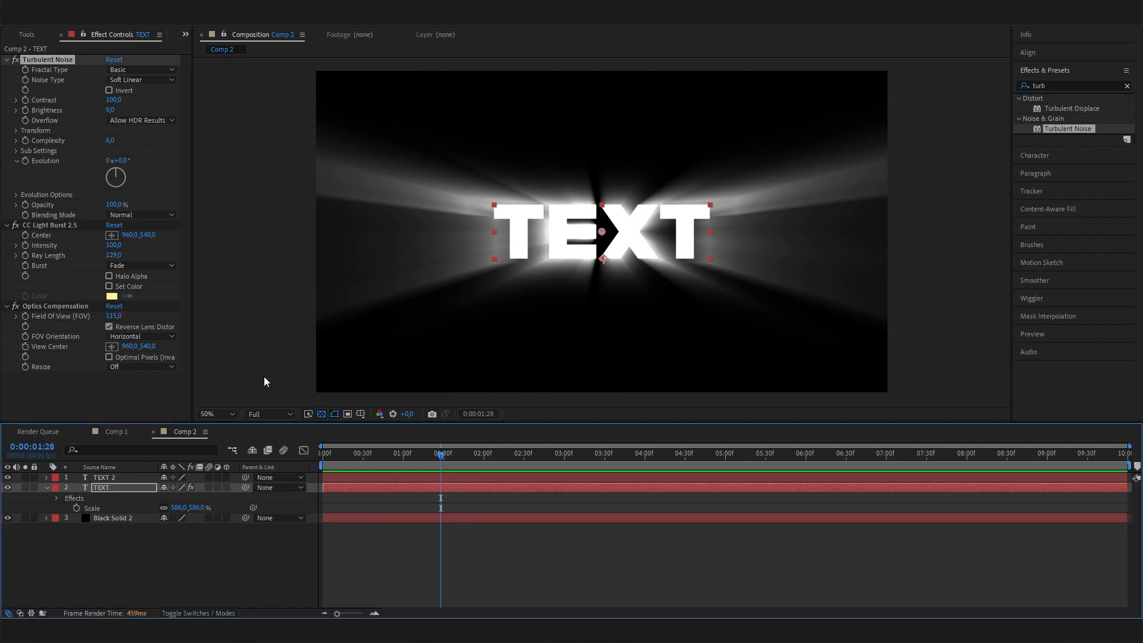
mouse_move(173, 237)
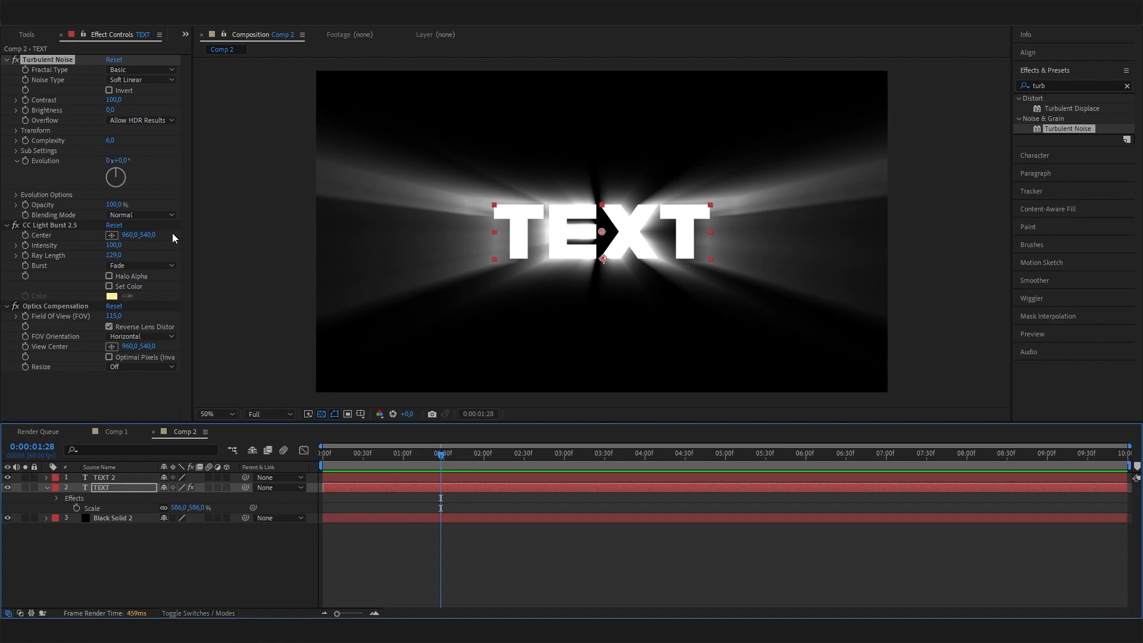
mouse_move(114, 162)
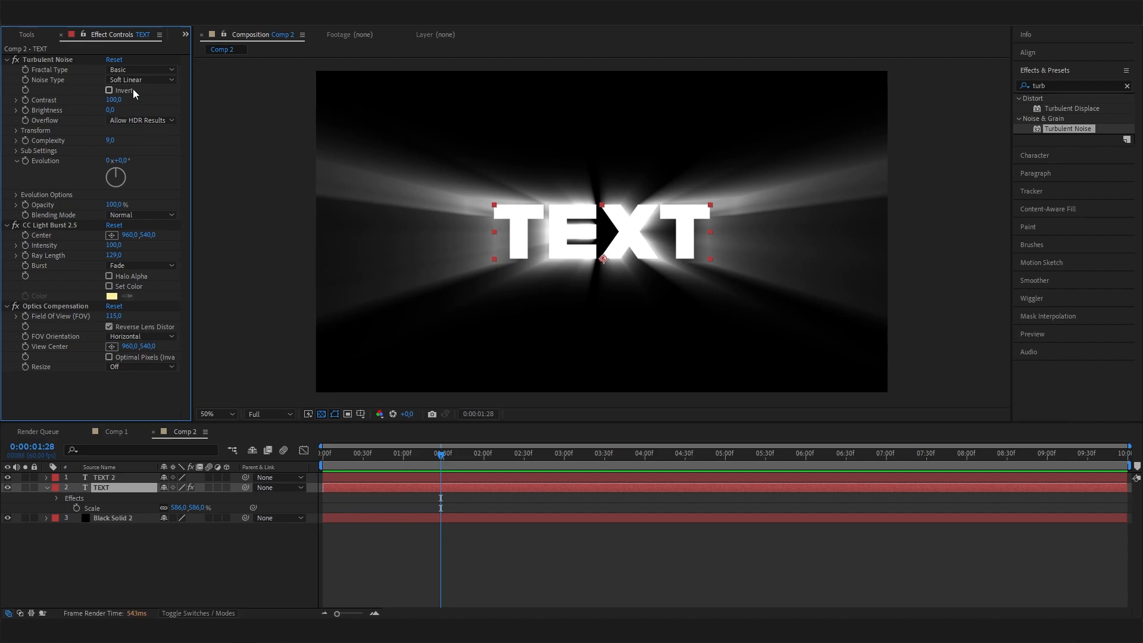
Step: Set Turbulent Noise Contrast to 800 and Complexity to 9 on TEXT
left_click(109, 90)
type("800")
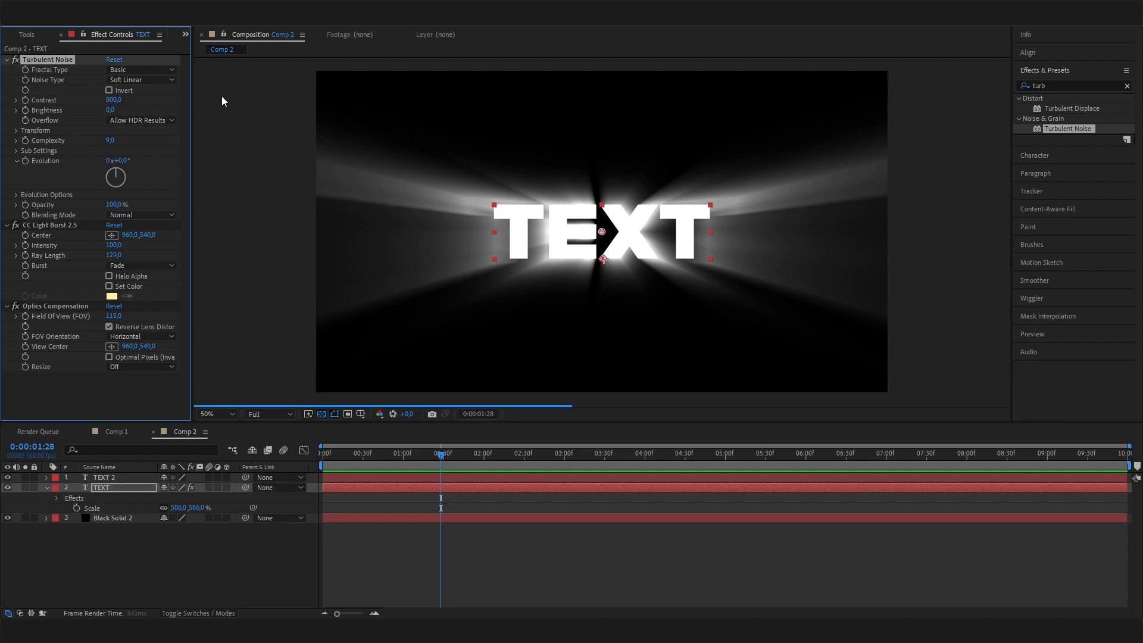
left_click(114, 100)
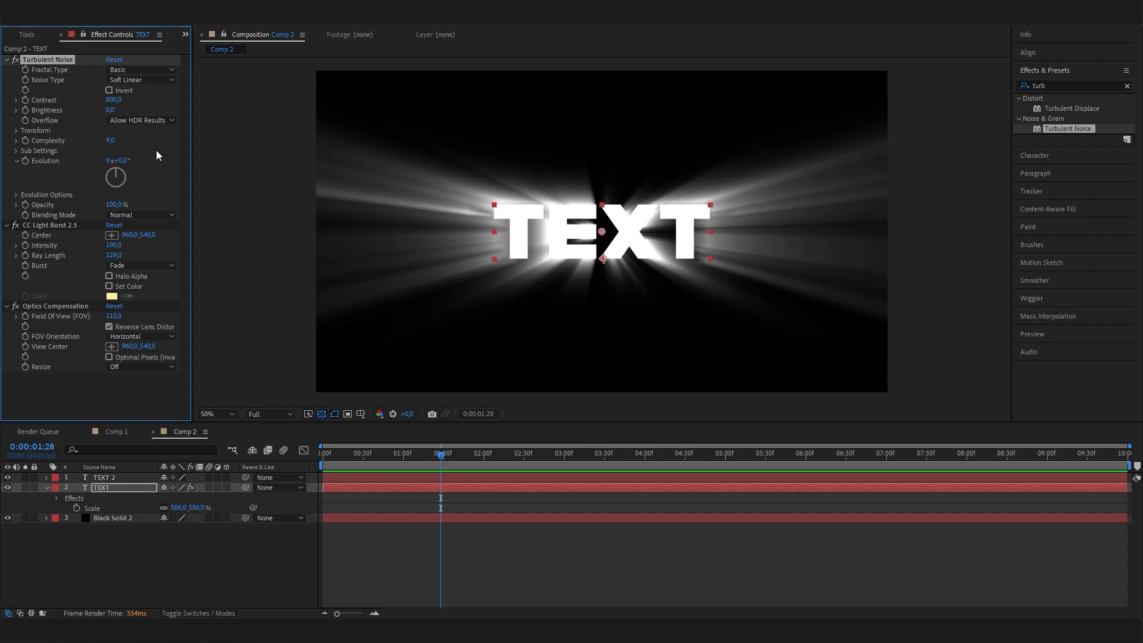
Step: Expand Turbulent Noise Transform and set its Scale to 500
left_click(13, 130)
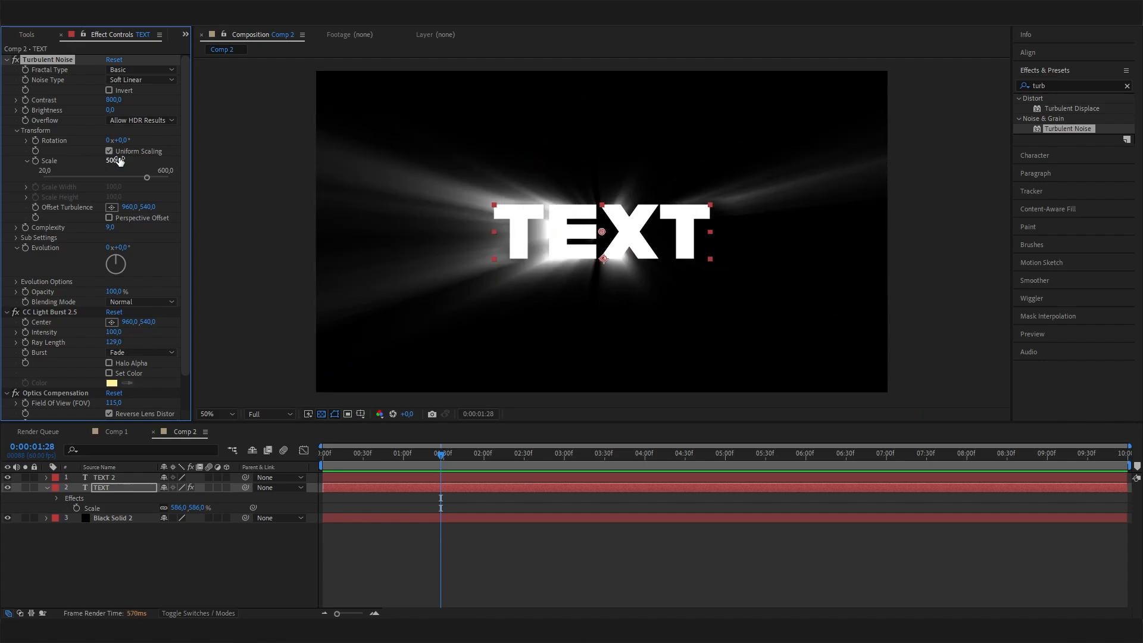
left_click(113, 161)
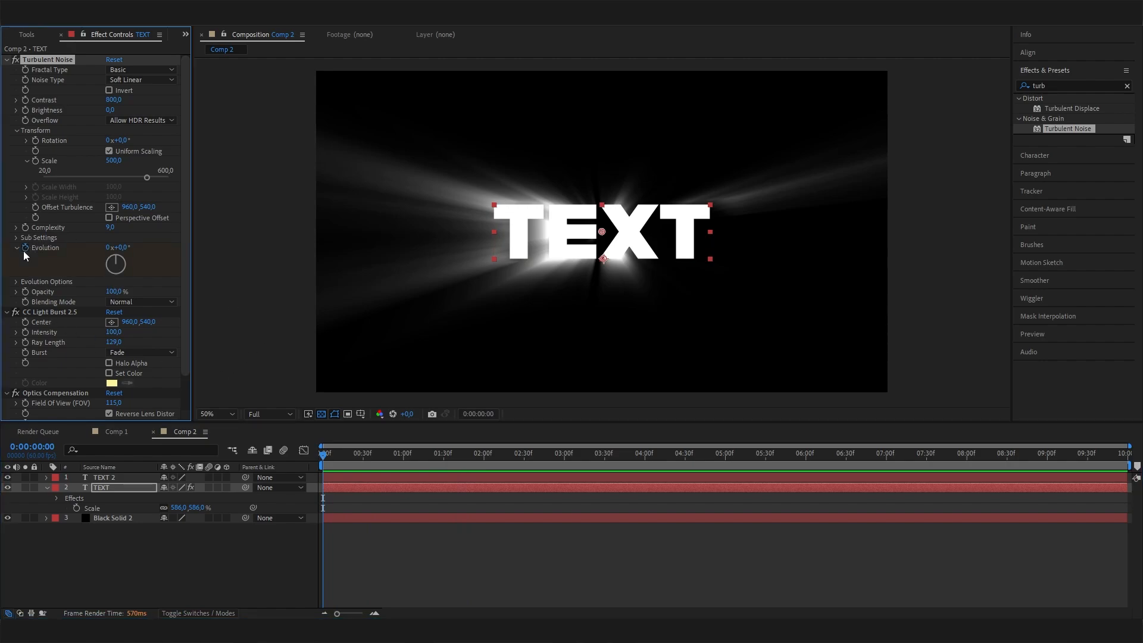
mouse_move(459, 462)
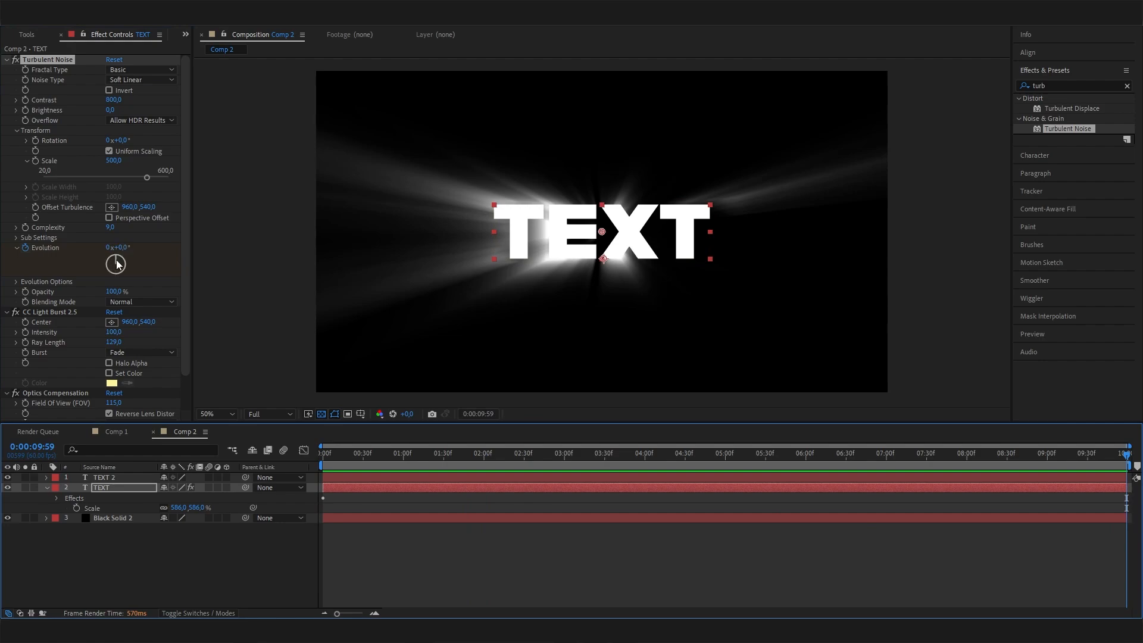
Step: Keyframe Turbulent Noise Evolution, ending at 4x+83° on the last frame
left_click_drag(117, 264, 136, 243)
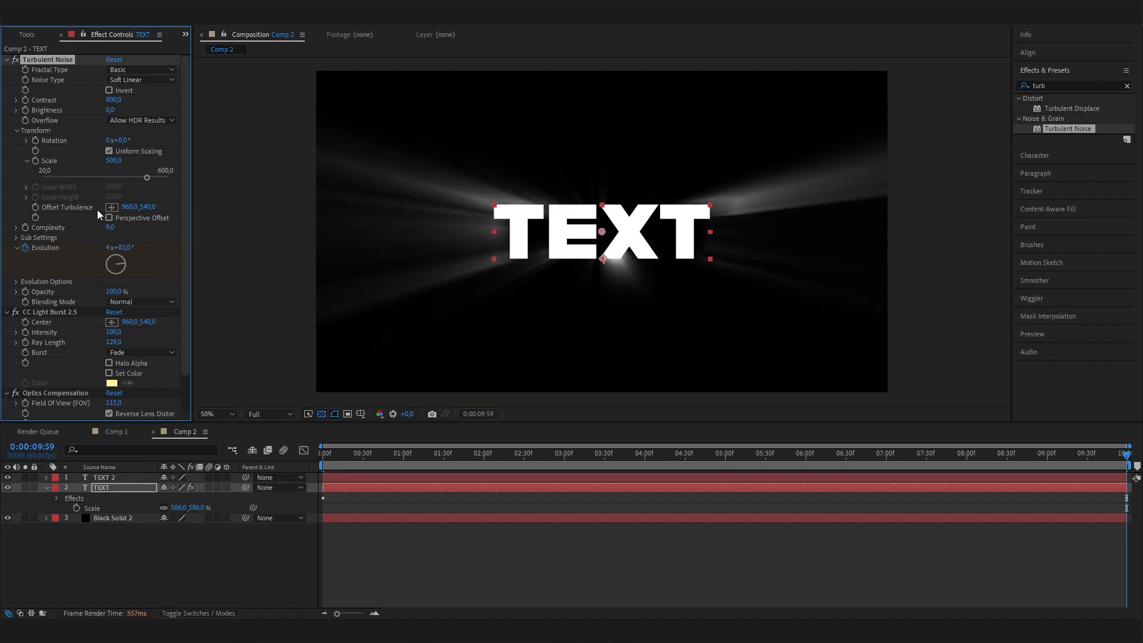
left_click(443, 454)
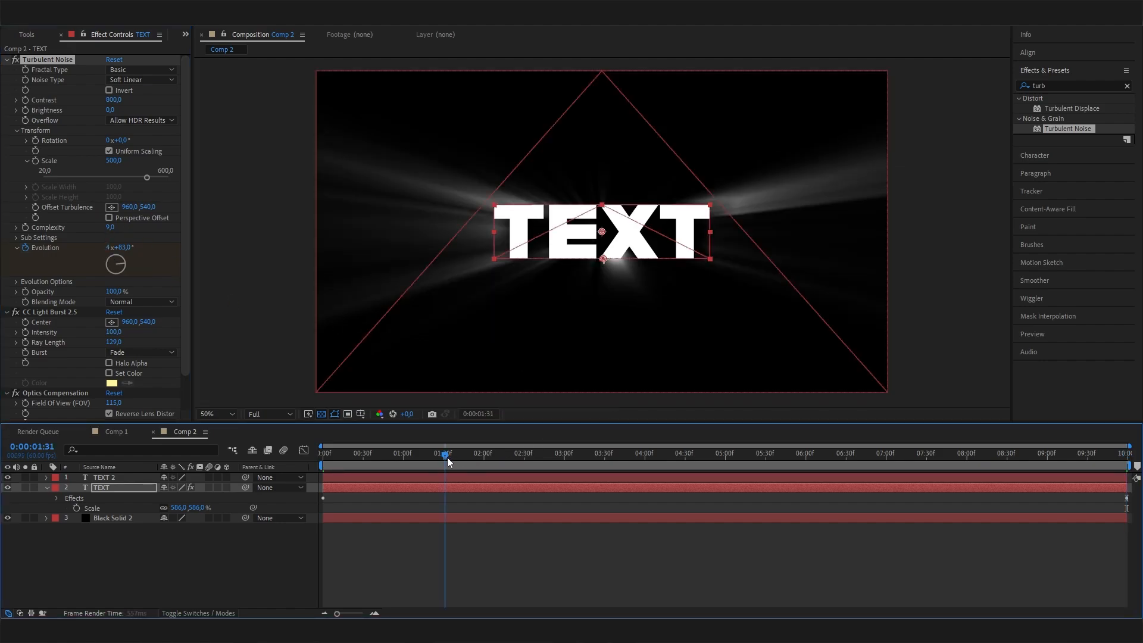
left_click(477, 453)
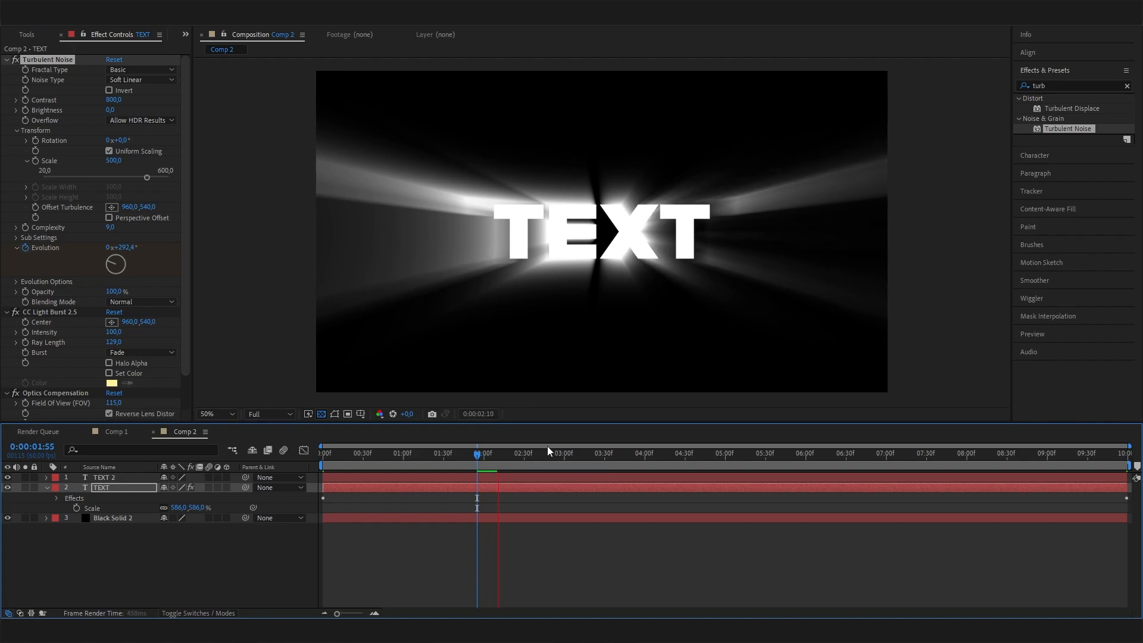
mouse_move(487, 462)
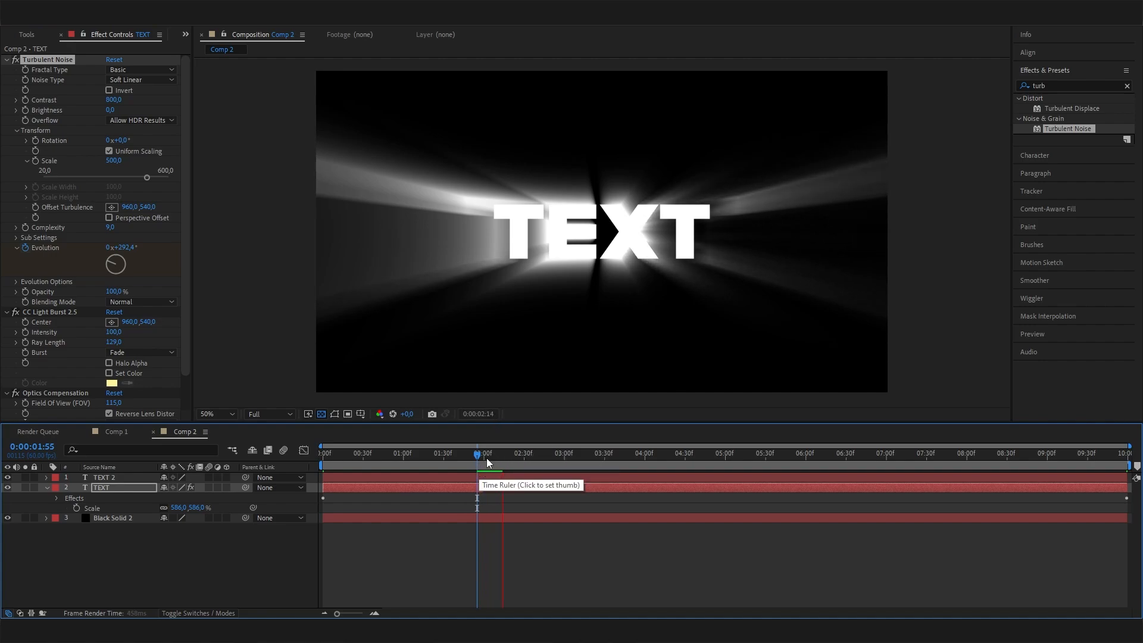
left_click(484, 453)
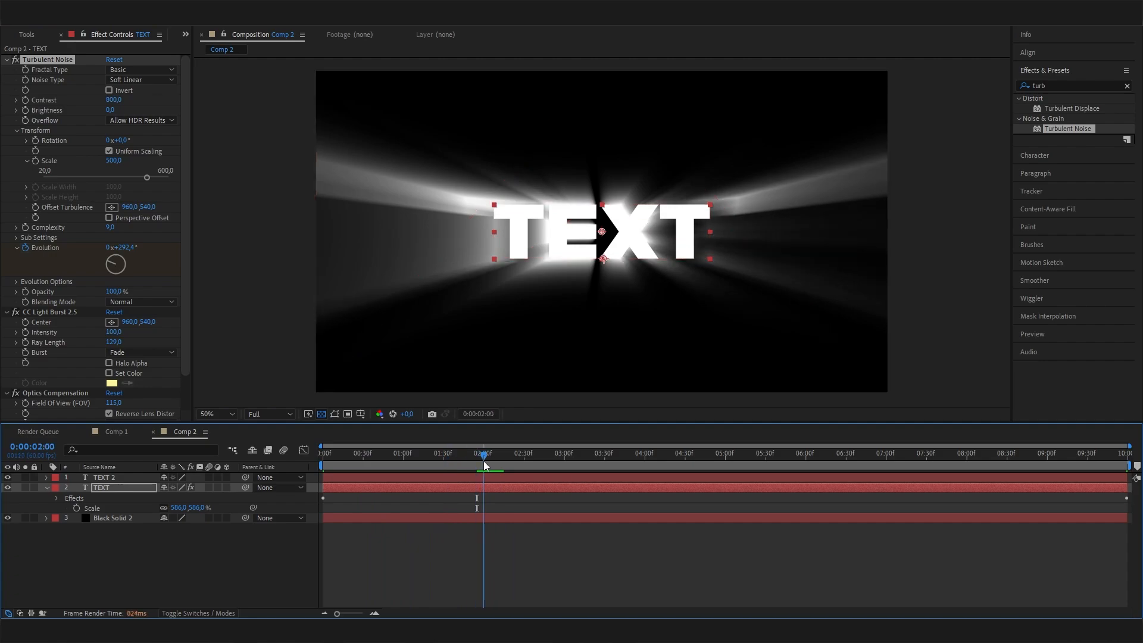
left_click(887, 454)
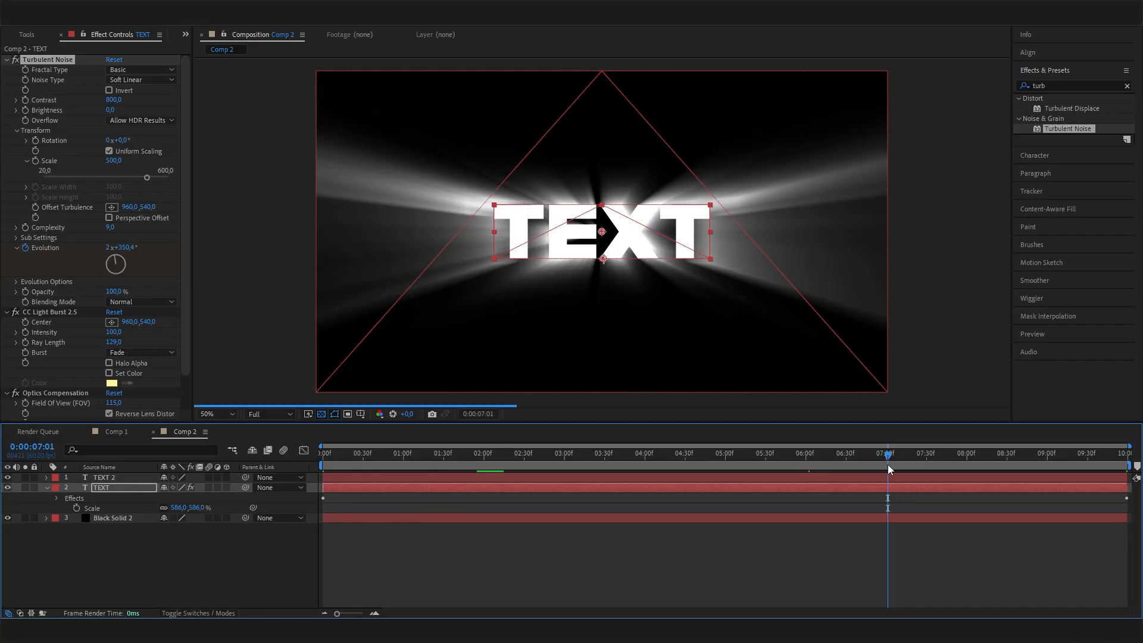